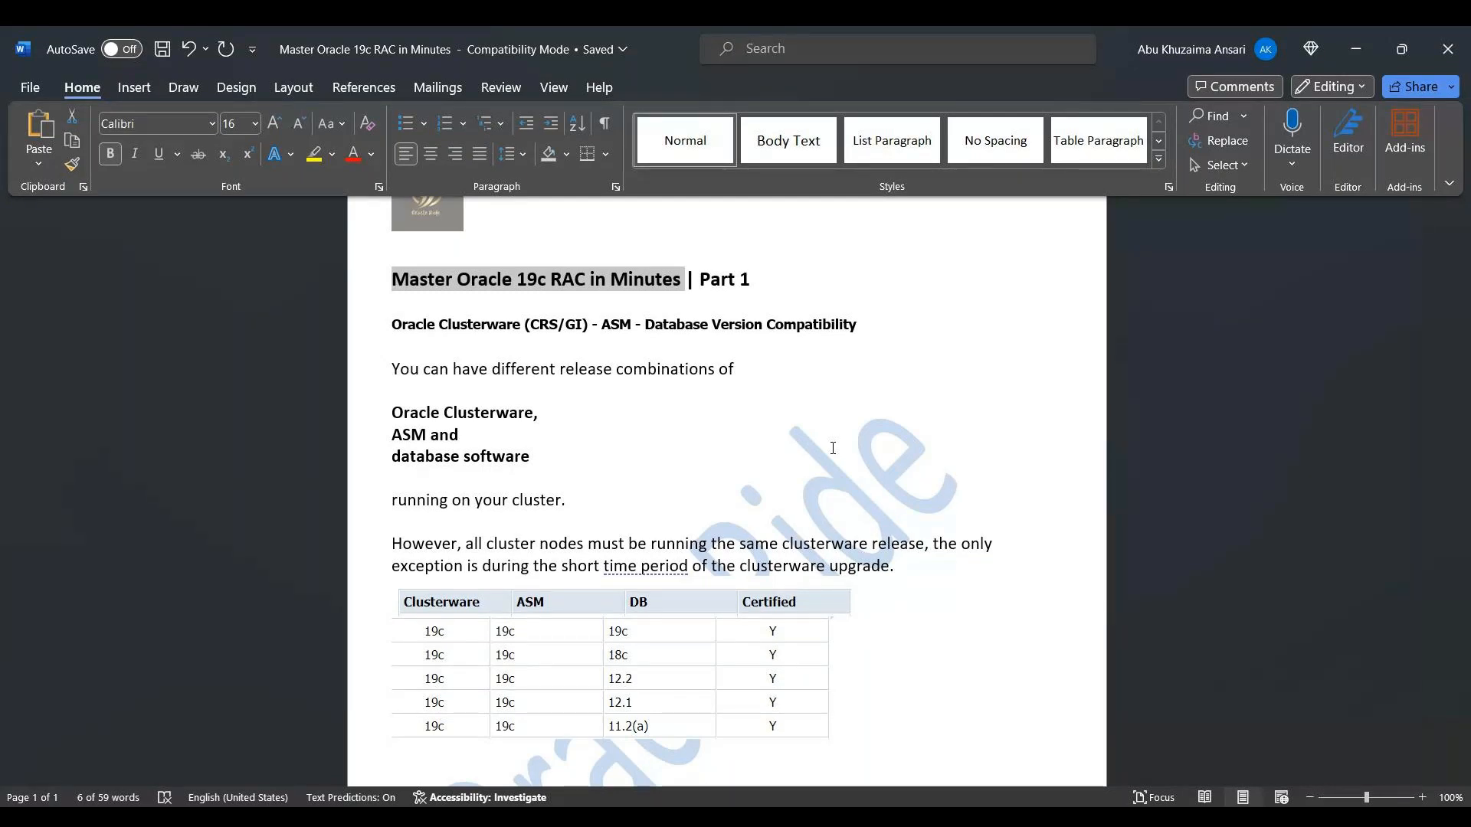
scroll(up, 3)
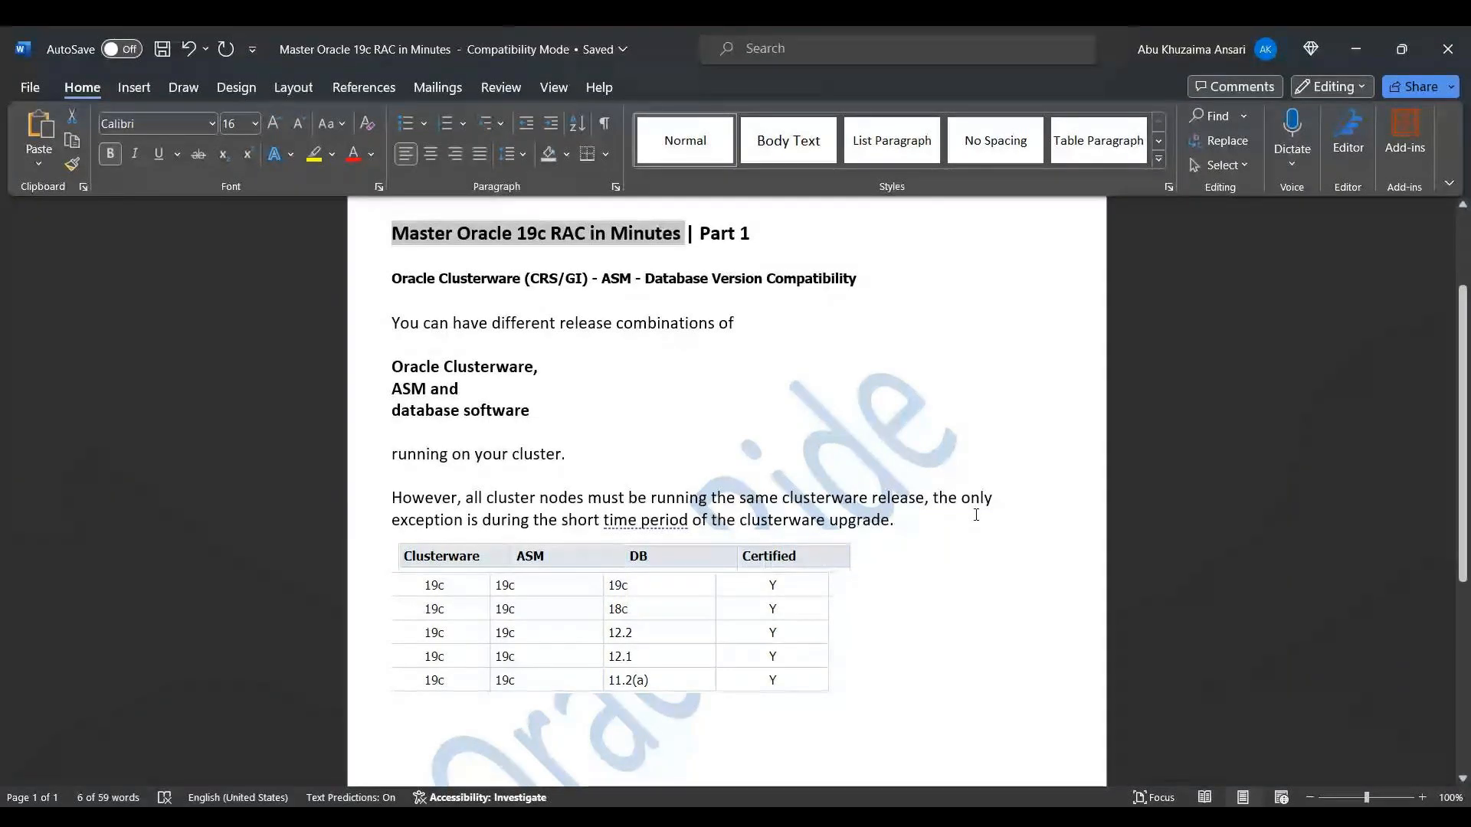
mouse_move(951, 628)
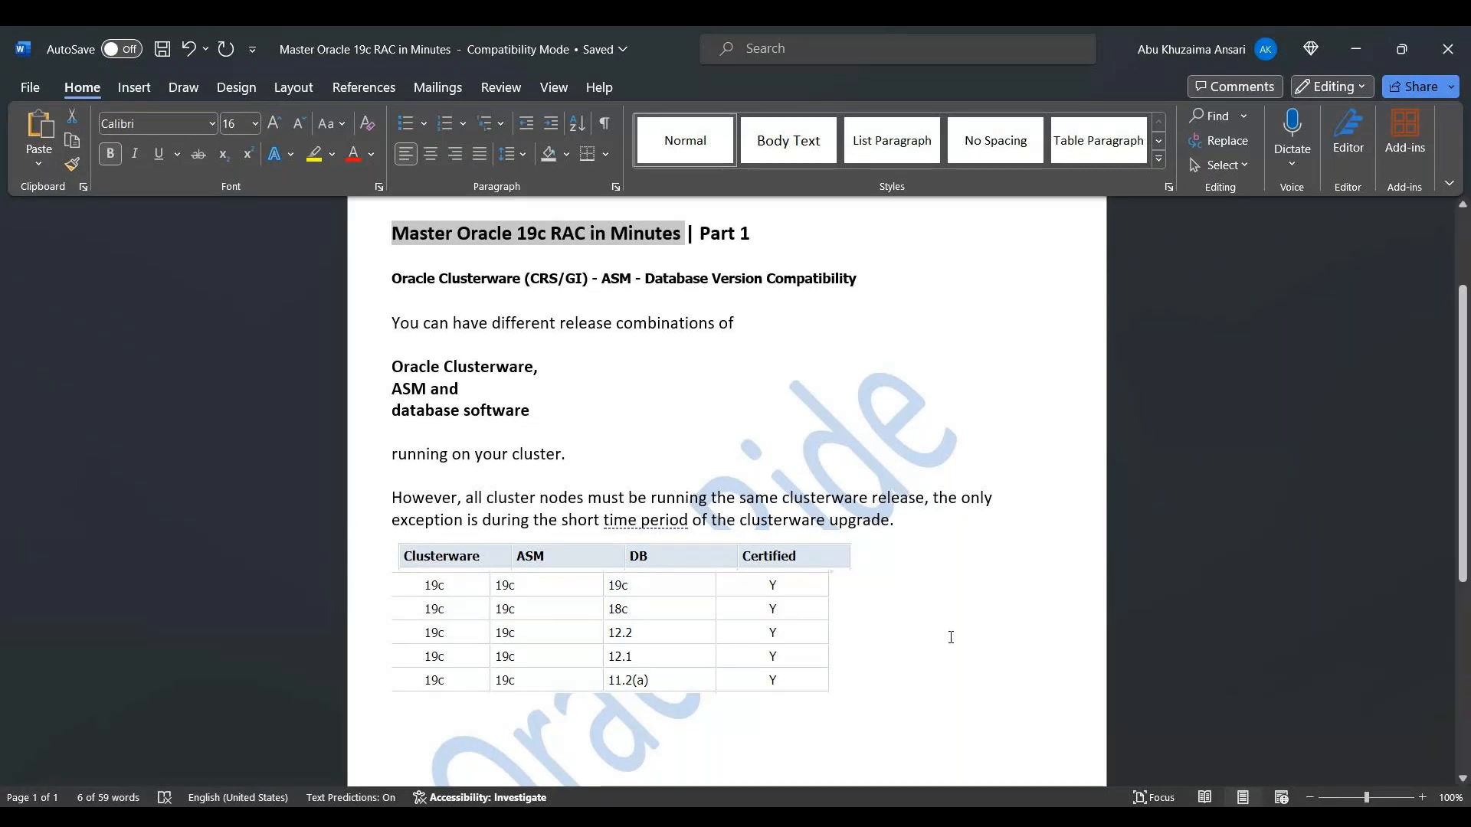
mouse_move(905, 776)
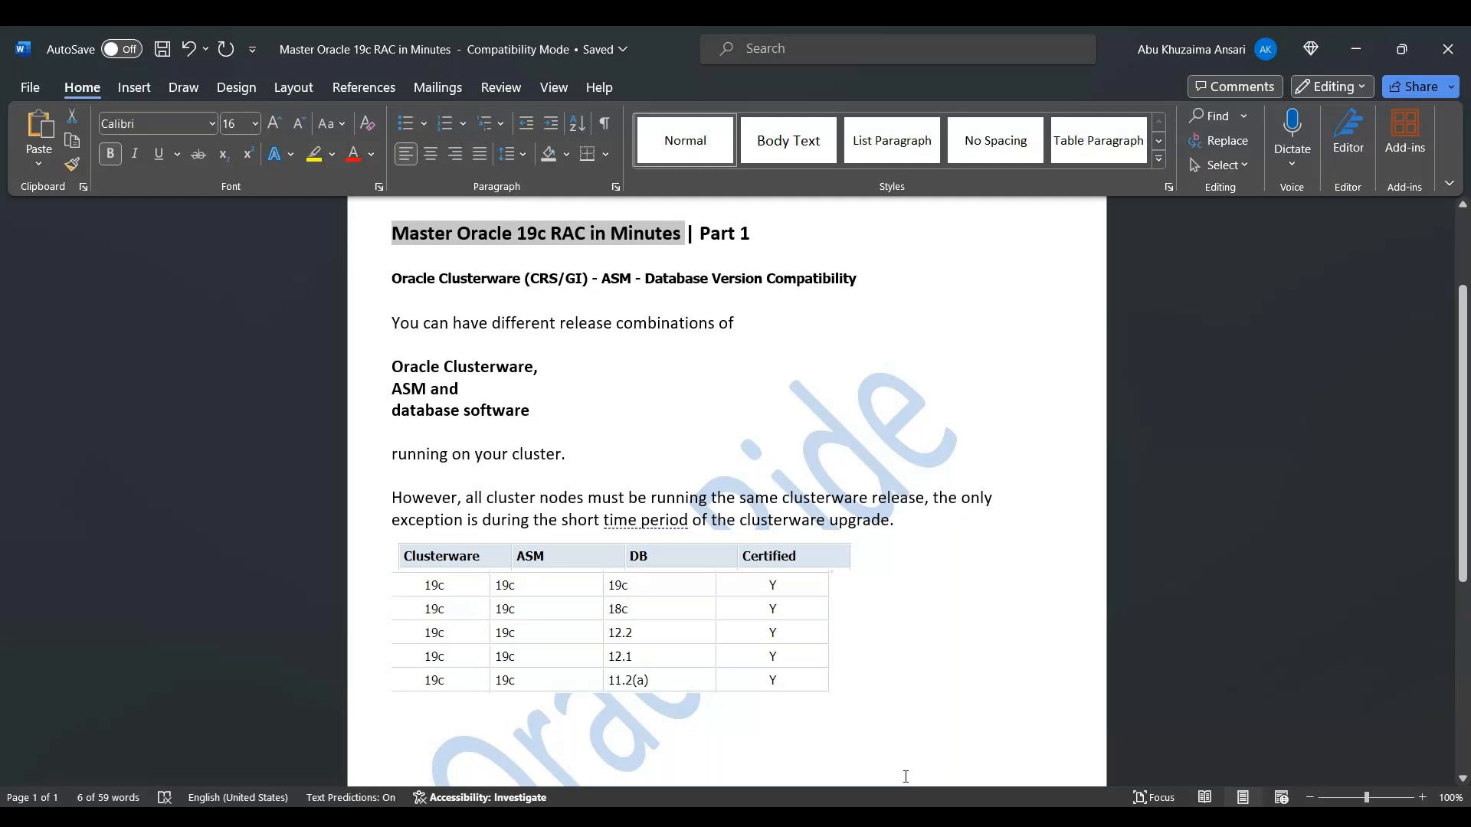